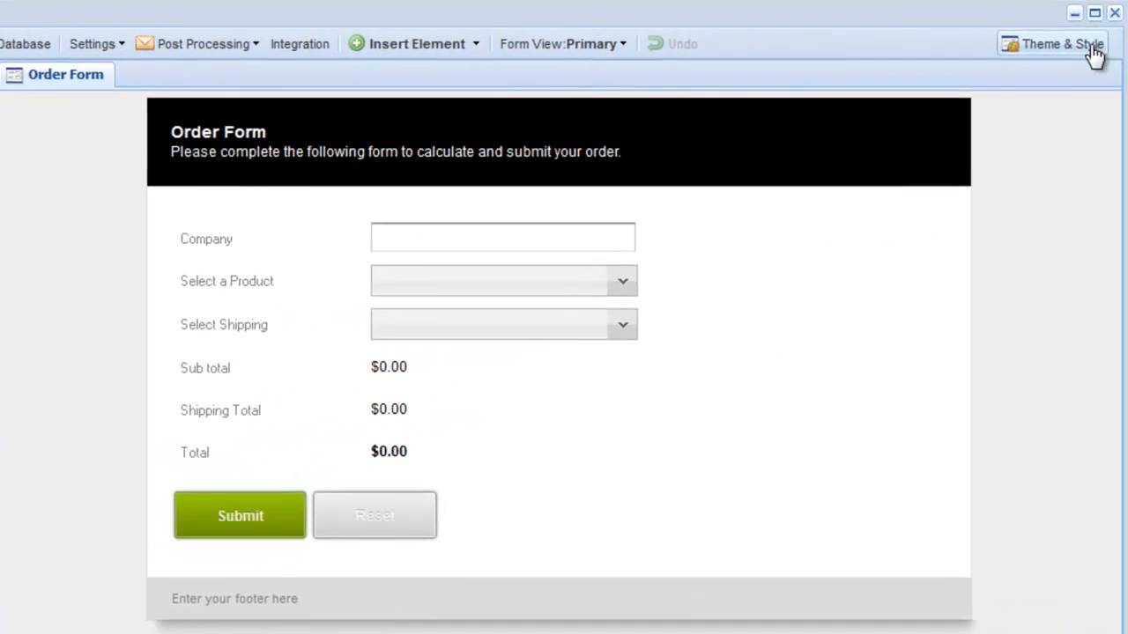
Step: Apply the Plain page layout preset to the Order Form, removing the black header and grey footer
{"action": "left_click", "coordinate": [1061, 43]}
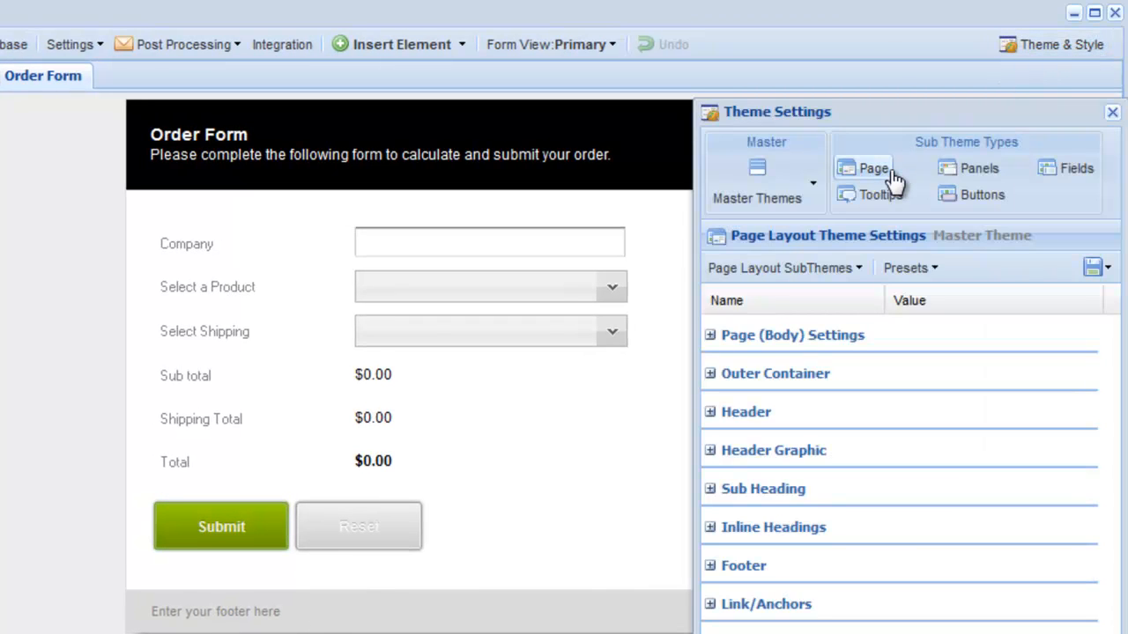
{"action": "left_click", "coordinate": [910, 268]}
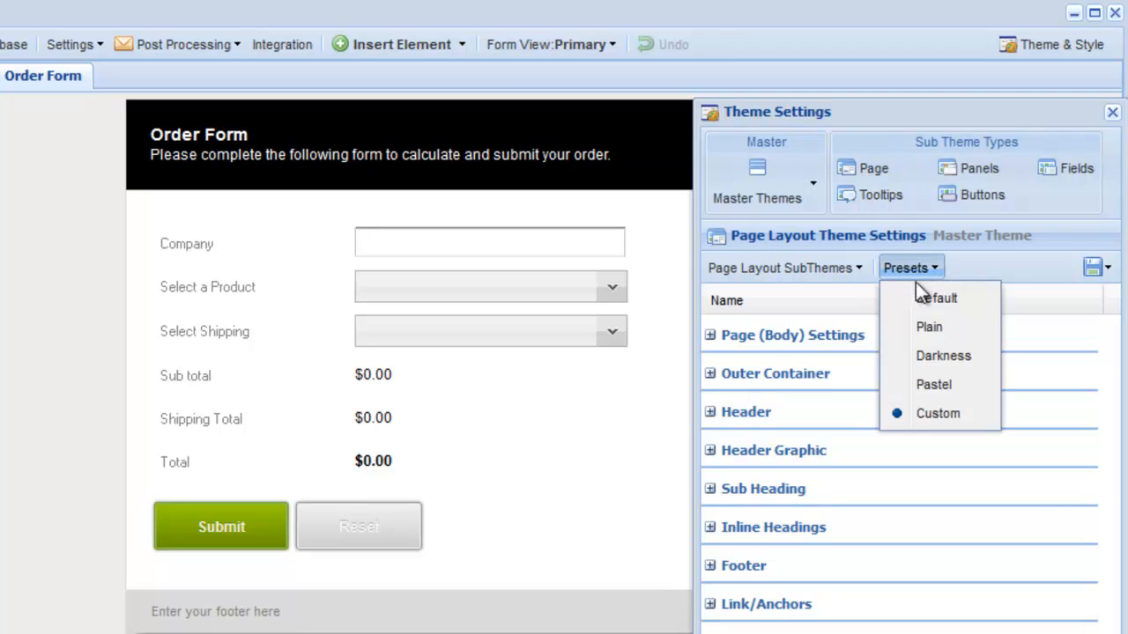
{"action": "left_click", "coordinate": [928, 326]}
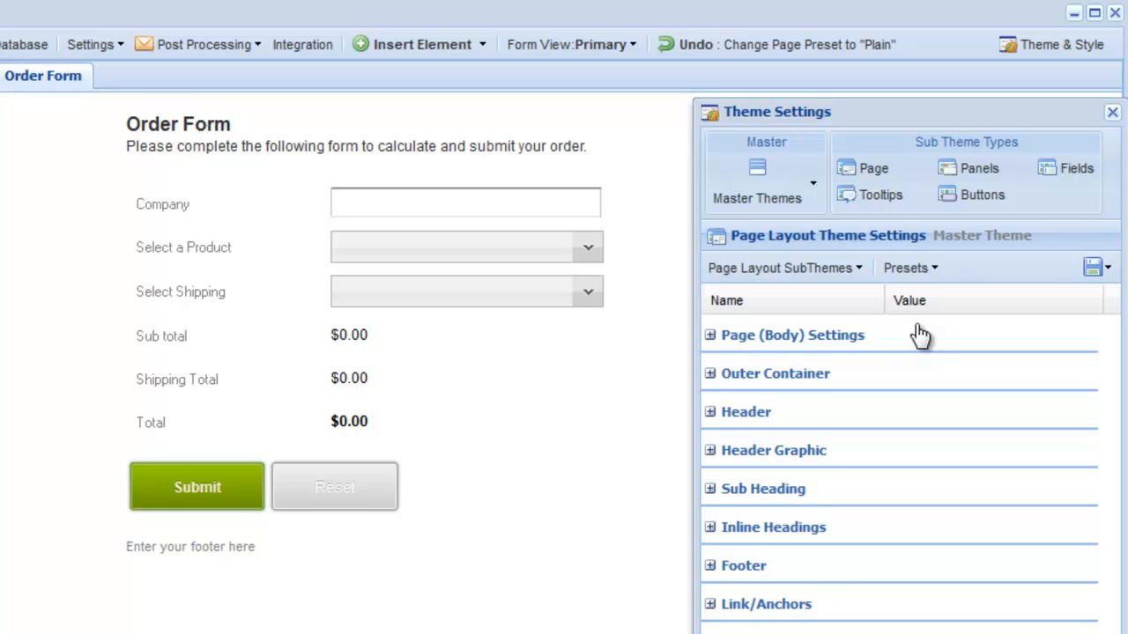
{"action": "mouse_move", "coordinate": [370, 176]}
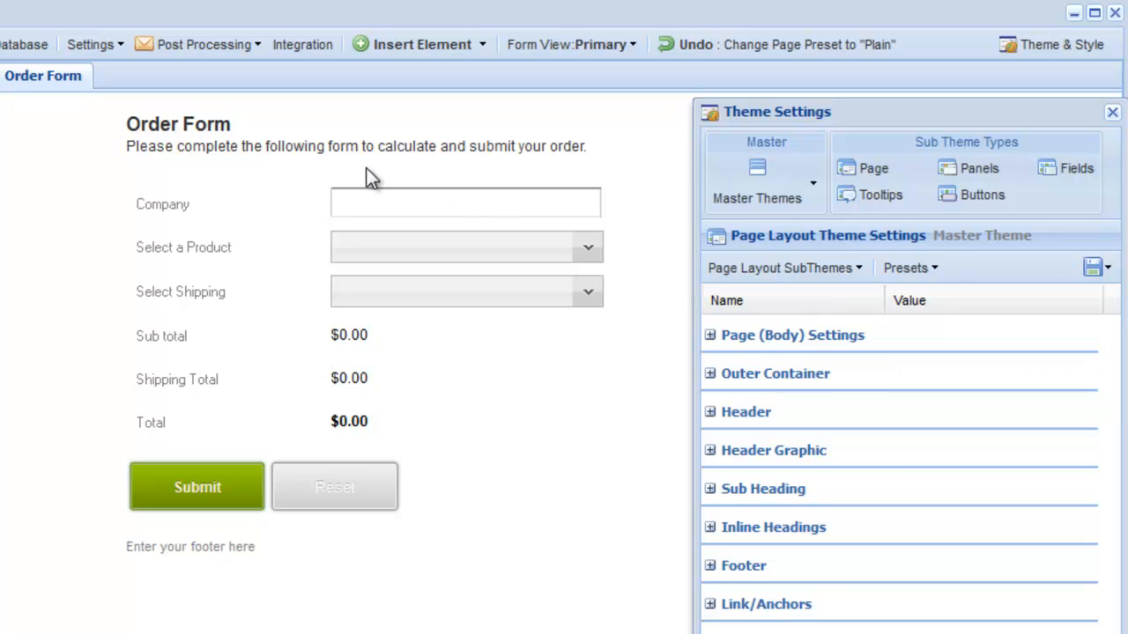
Step: Clear the Order Form's title and description heading so fields start at the top
{"action": "double_click", "coordinate": [178, 124]}
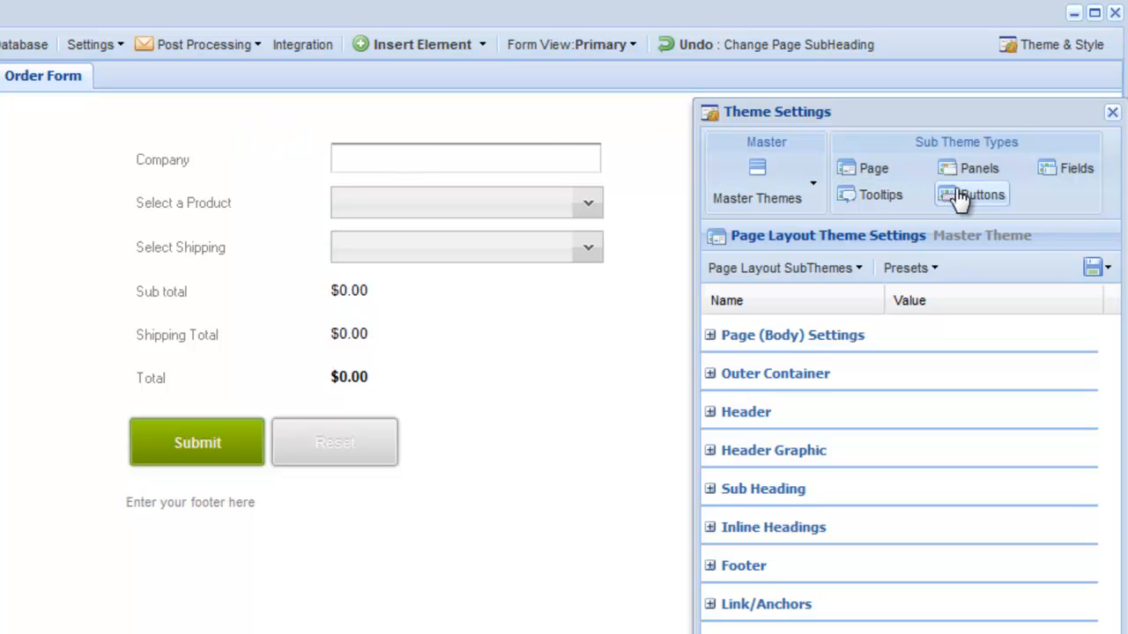
Step: Give the Submit and Reset buttons the Workflow Buttons sub-theme
{"action": "left_click", "coordinate": [978, 193]}
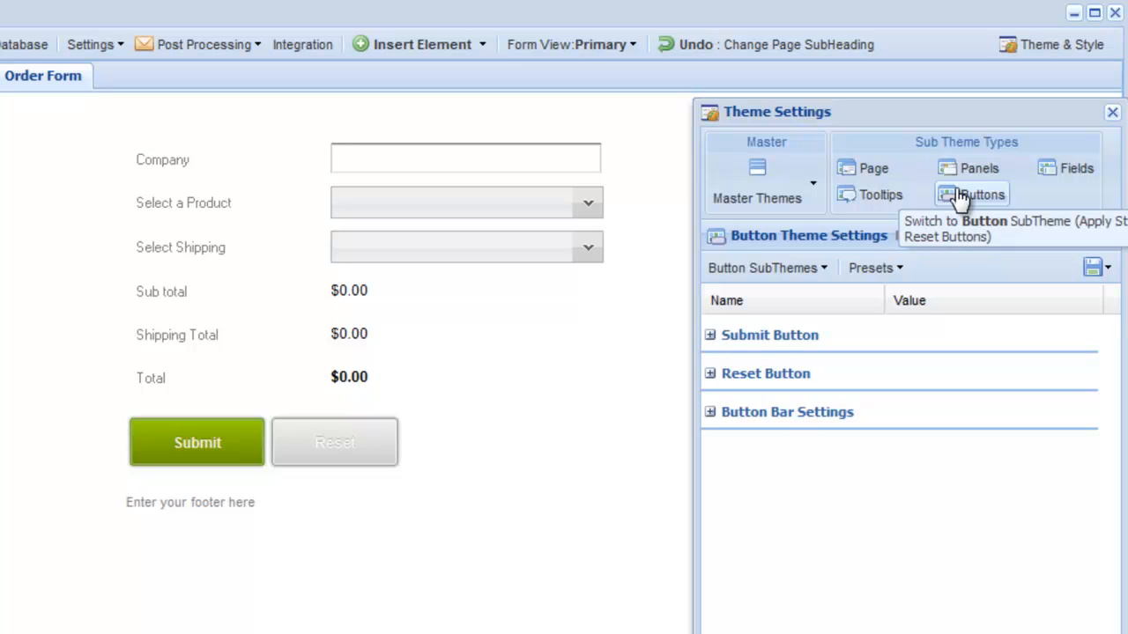
{"action": "left_click", "coordinate": [767, 268]}
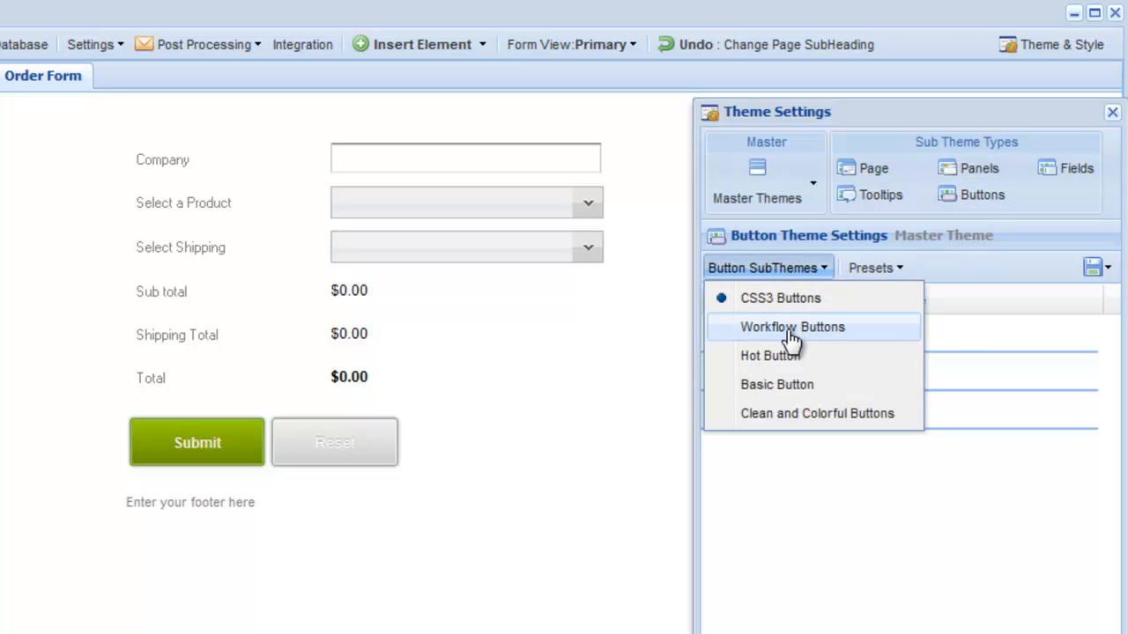
{"action": "left_click", "coordinate": [791, 326]}
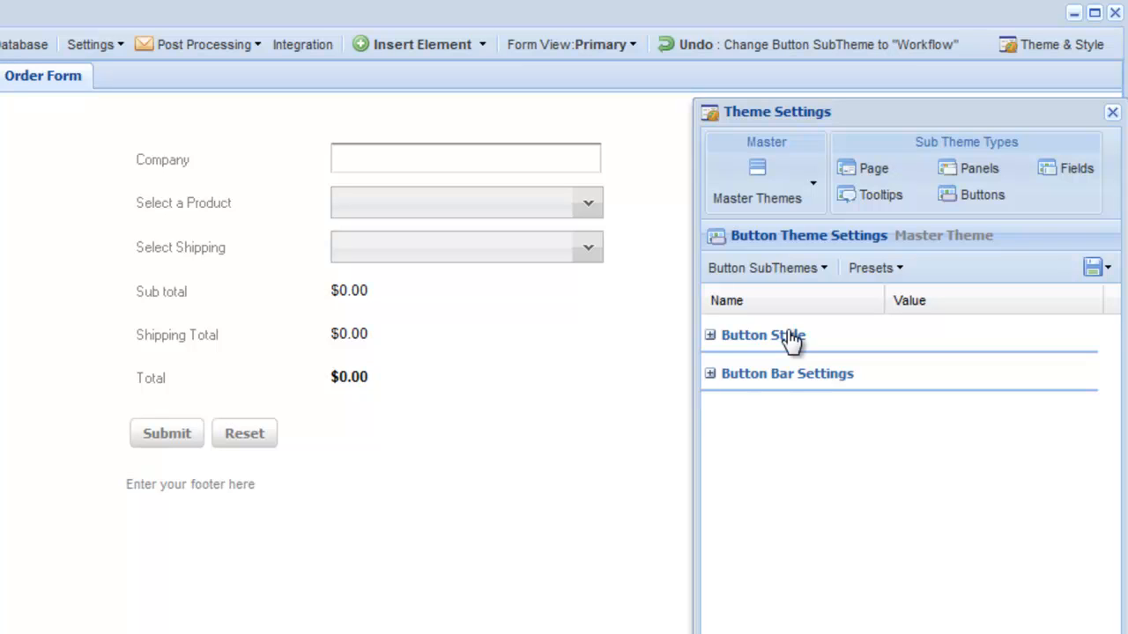
{"action": "mouse_move", "coordinate": [872, 169]}
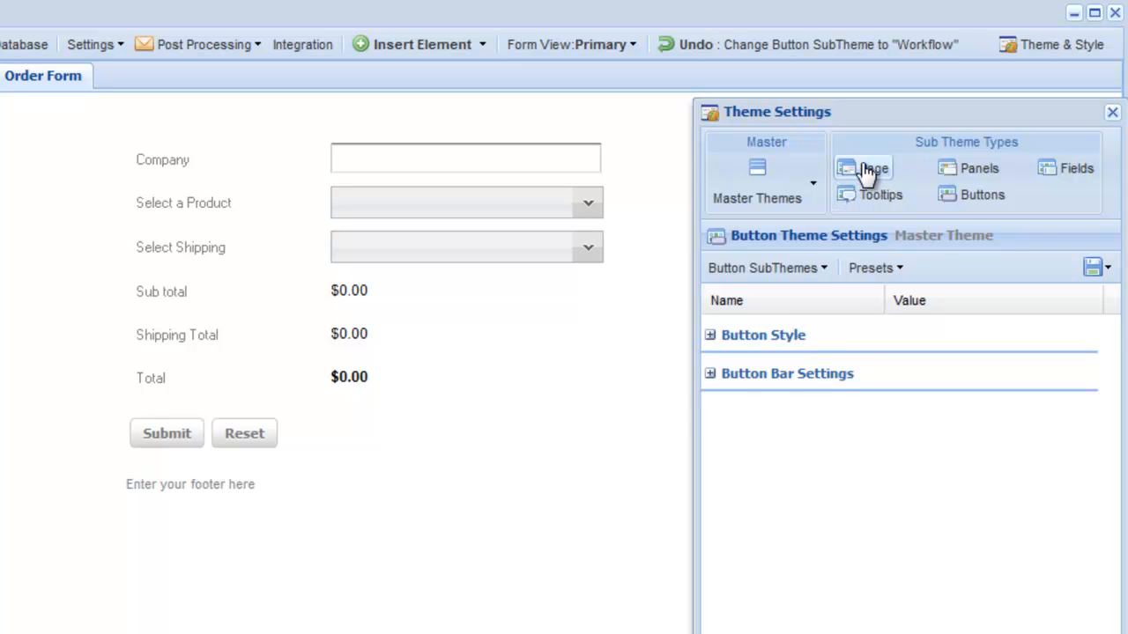
Step: Show all page layout properties and reach the Outer Container to set margin-left to 0
{"action": "left_click", "coordinate": [872, 169]}
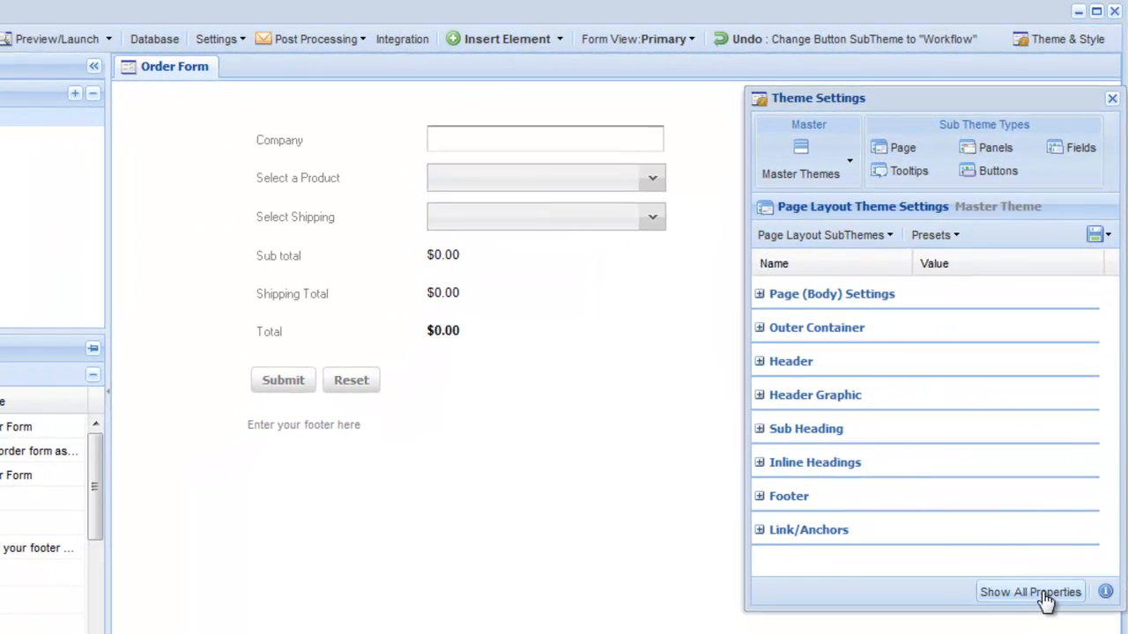
{"action": "left_click", "coordinate": [1029, 592]}
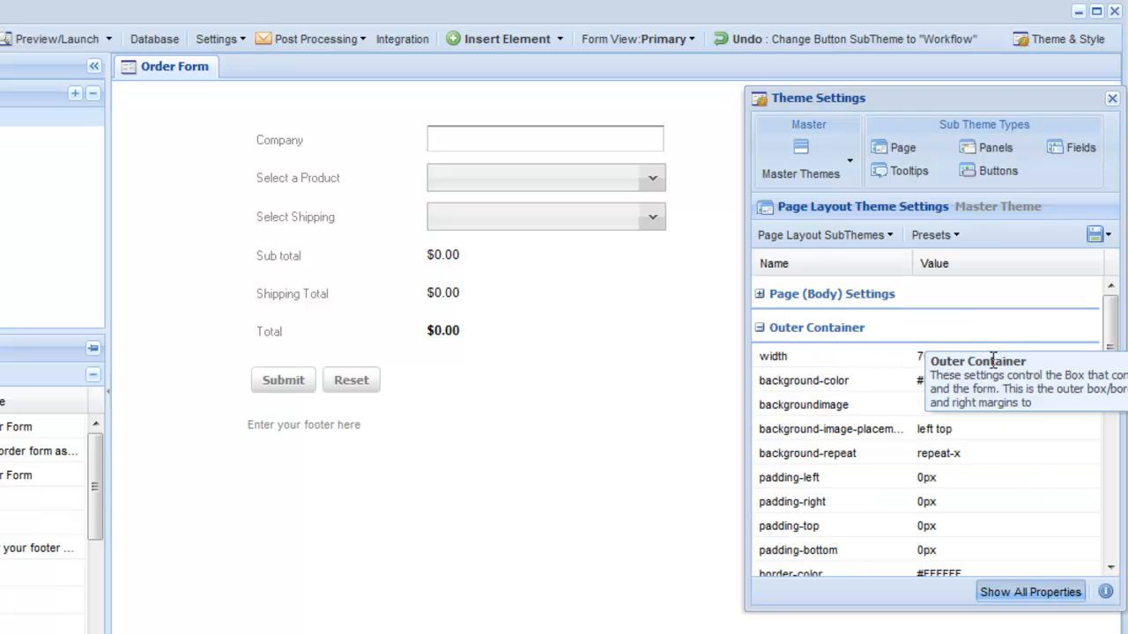
{"action": "scroll", "scroll_direction": "down", "scroll_amount": 3}
{"action": "type", "text": "0"}
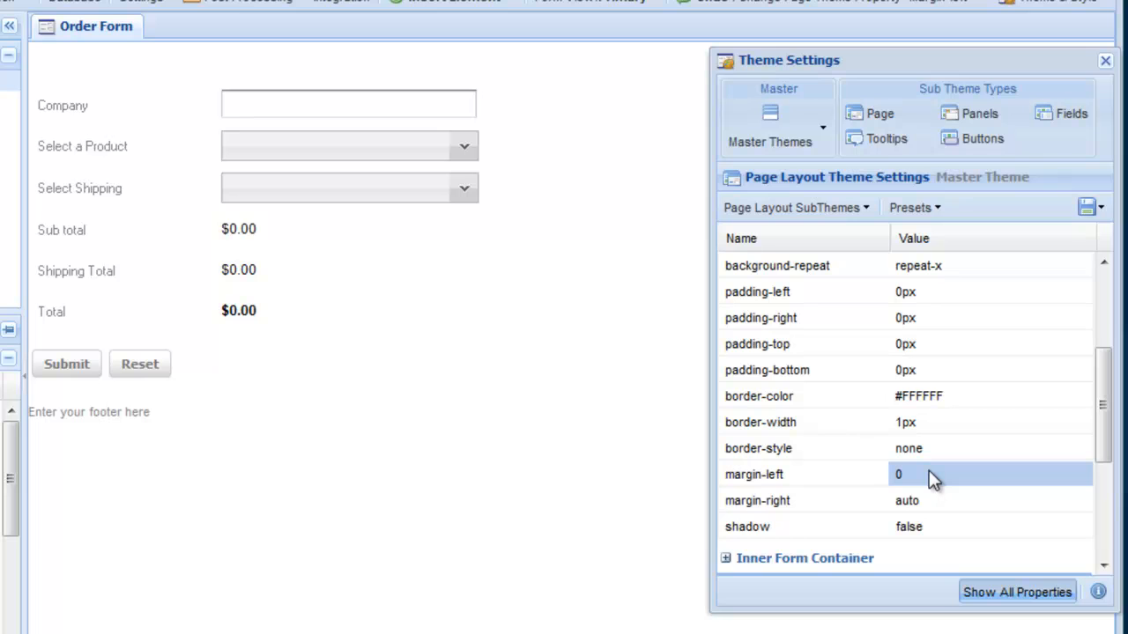
{"action": "mouse_move", "coordinate": [924, 479]}
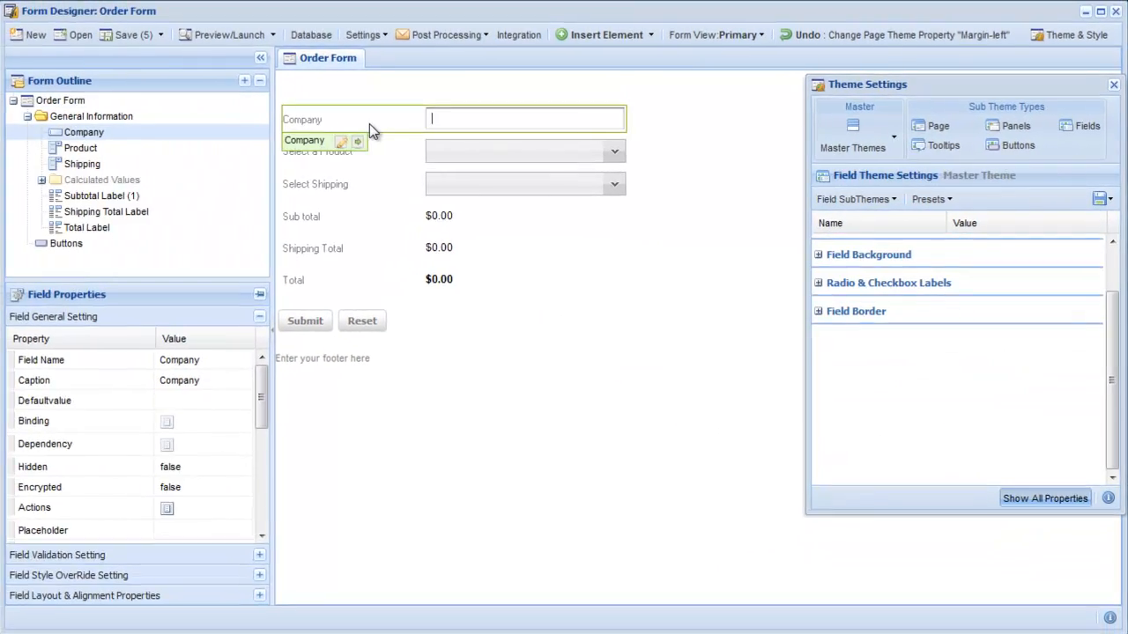
{"action": "scroll", "scroll_direction": "down", "scroll_amount": 3}
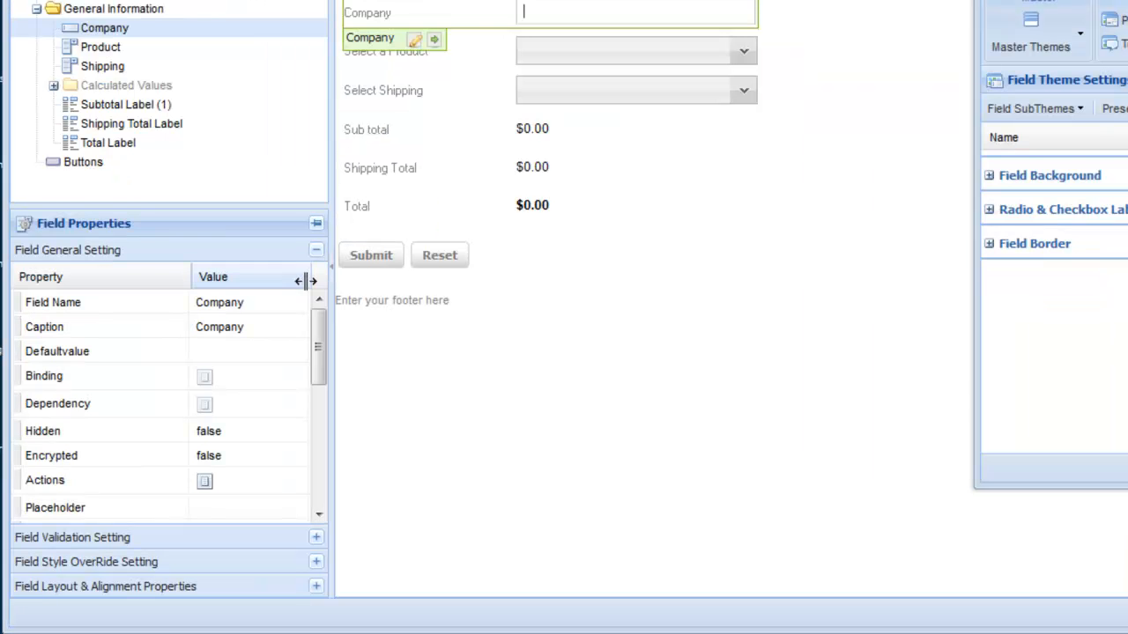
{"action": "left_click", "coordinate": [205, 403]}
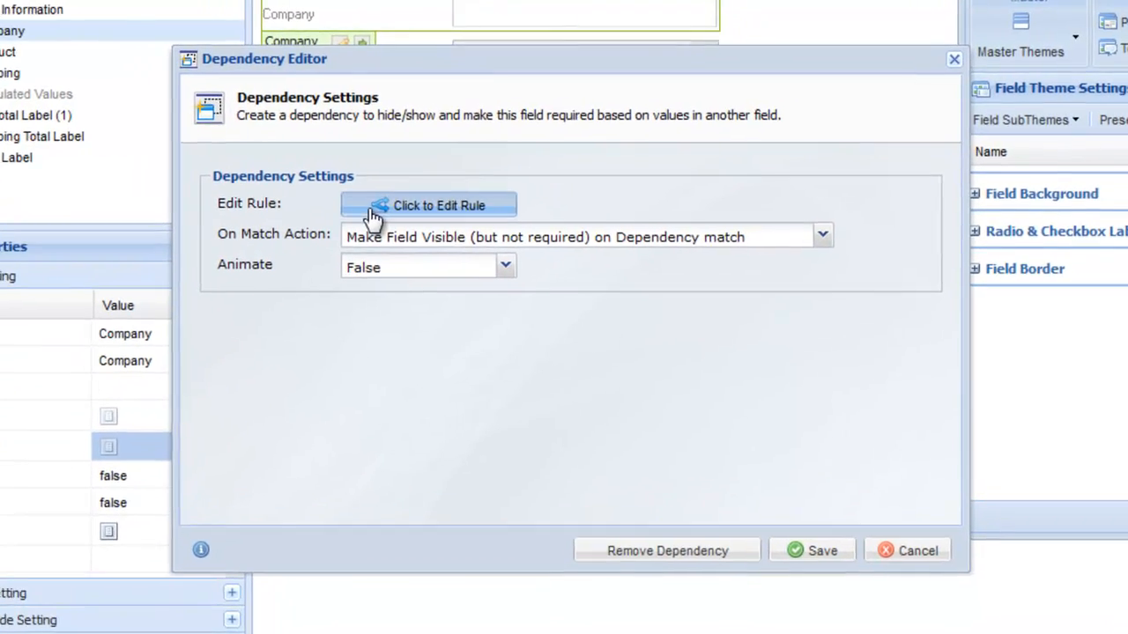
{"action": "left_click", "coordinate": [427, 205]}
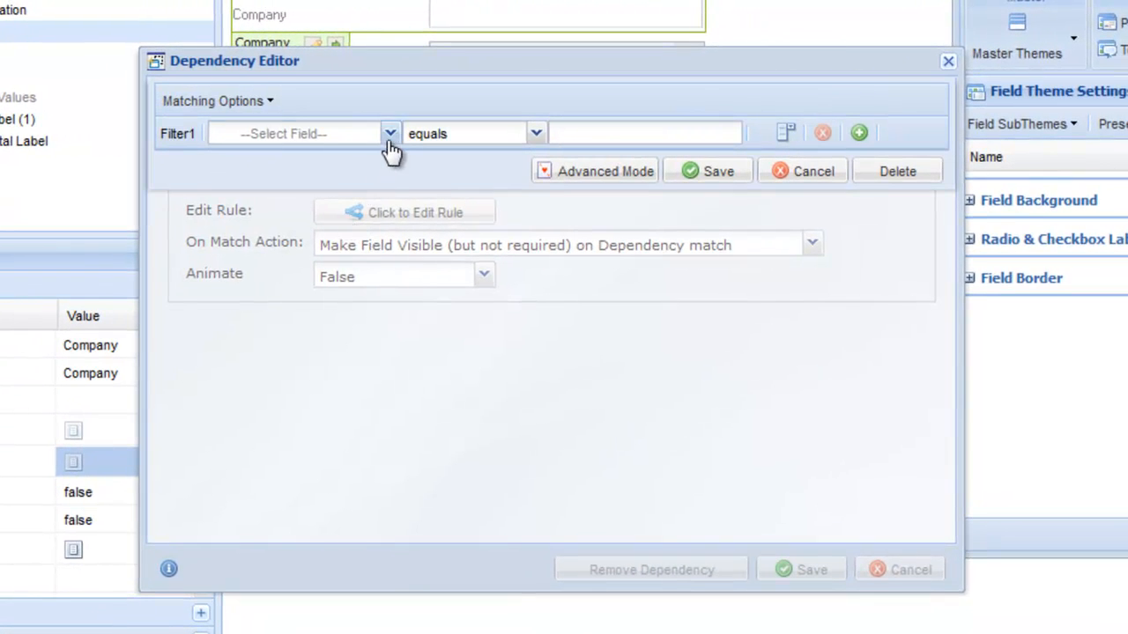
{"action": "left_click", "coordinate": [299, 134]}
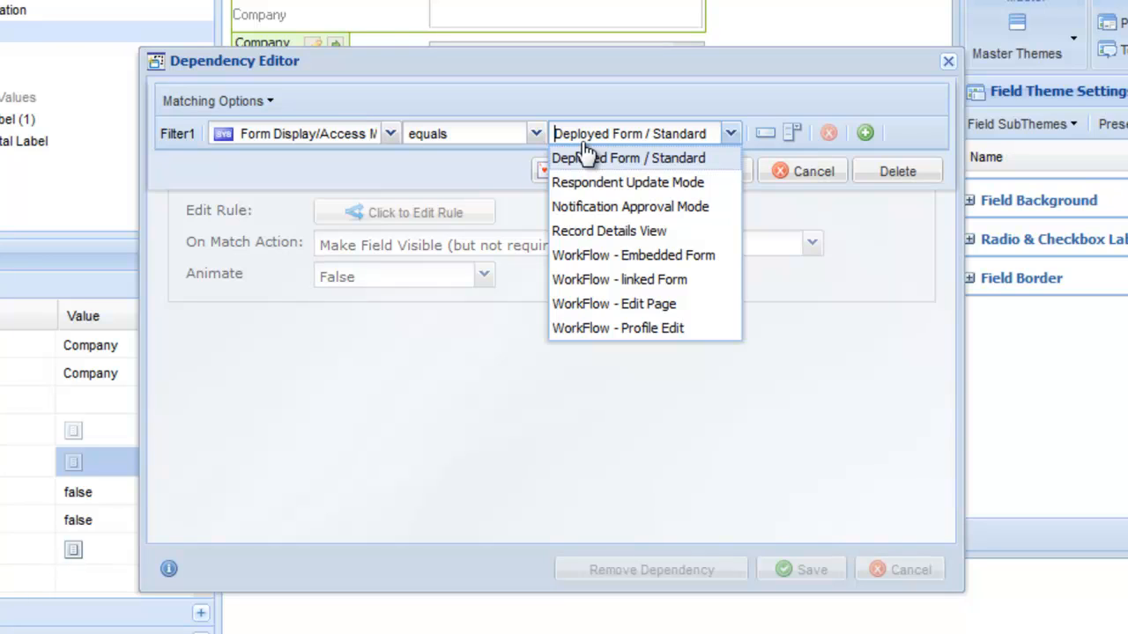
{"action": "mouse_move", "coordinate": [633, 141]}
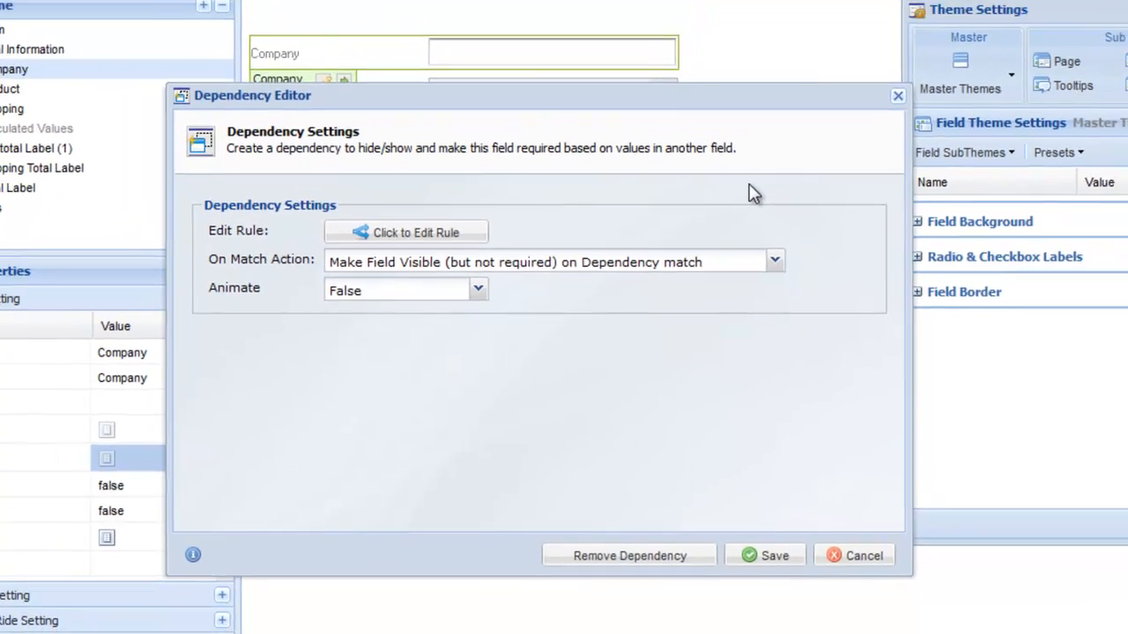
{"action": "left_click", "coordinate": [853, 555]}
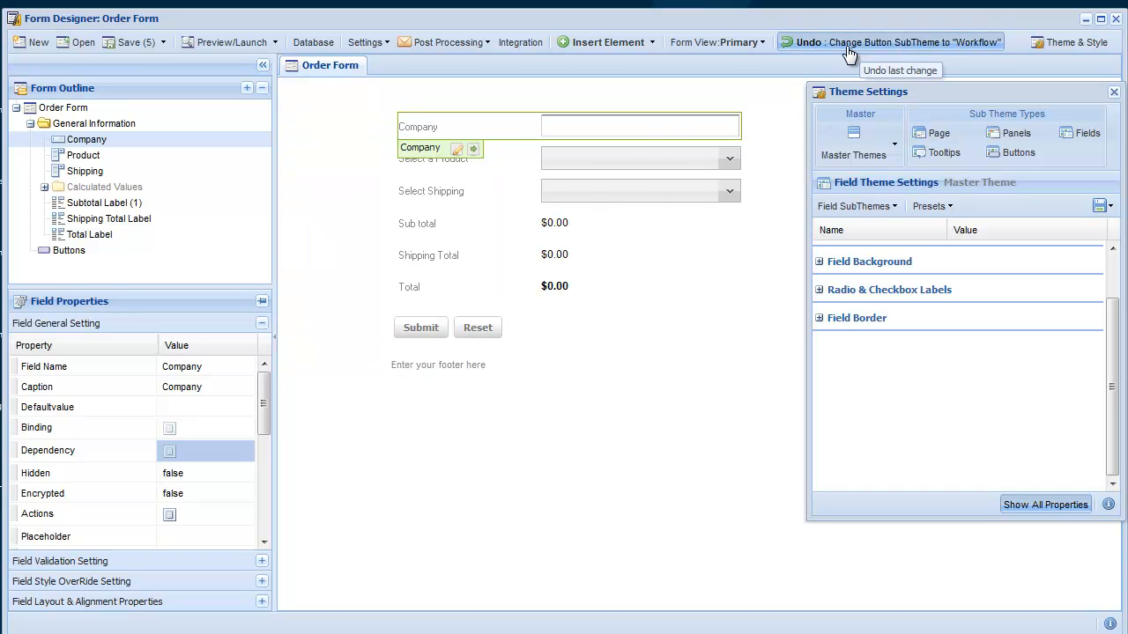
Step: Undo the last styling change and begin a new form view through Create & Manage Views
{"action": "left_click", "coordinate": [888, 42]}
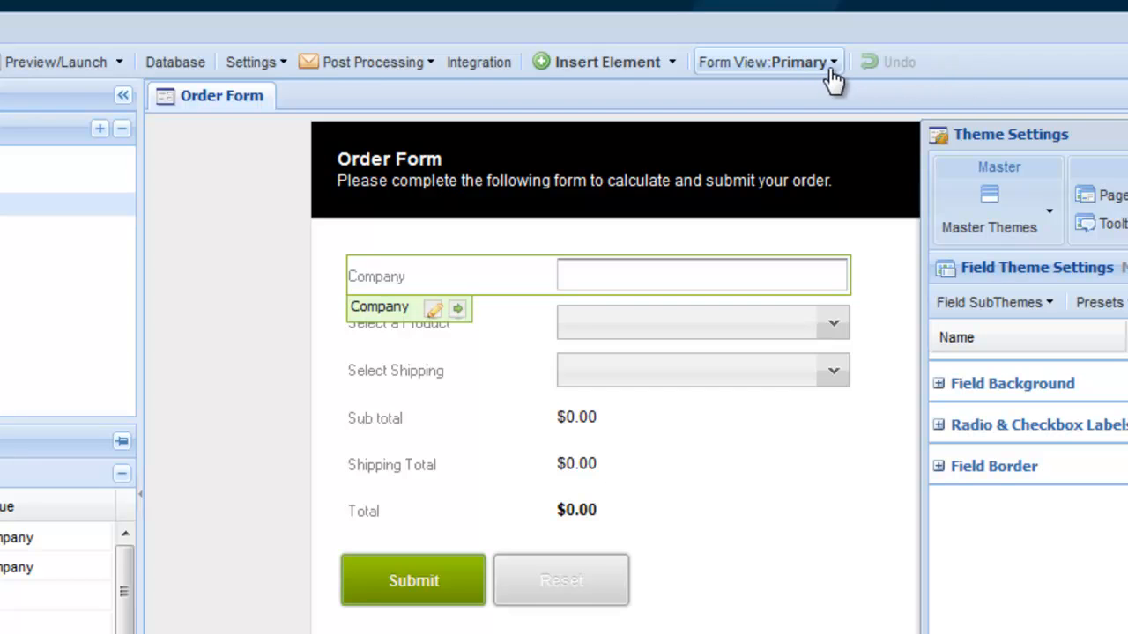
{"action": "left_click", "coordinate": [765, 60]}
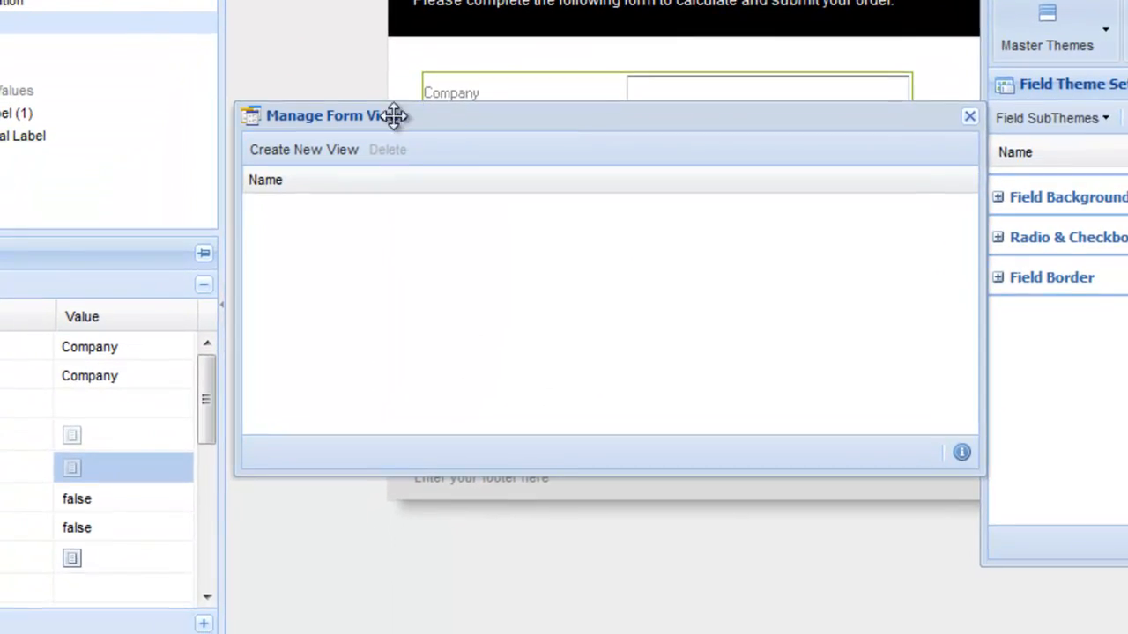
{"action": "left_click", "coordinate": [303, 148]}
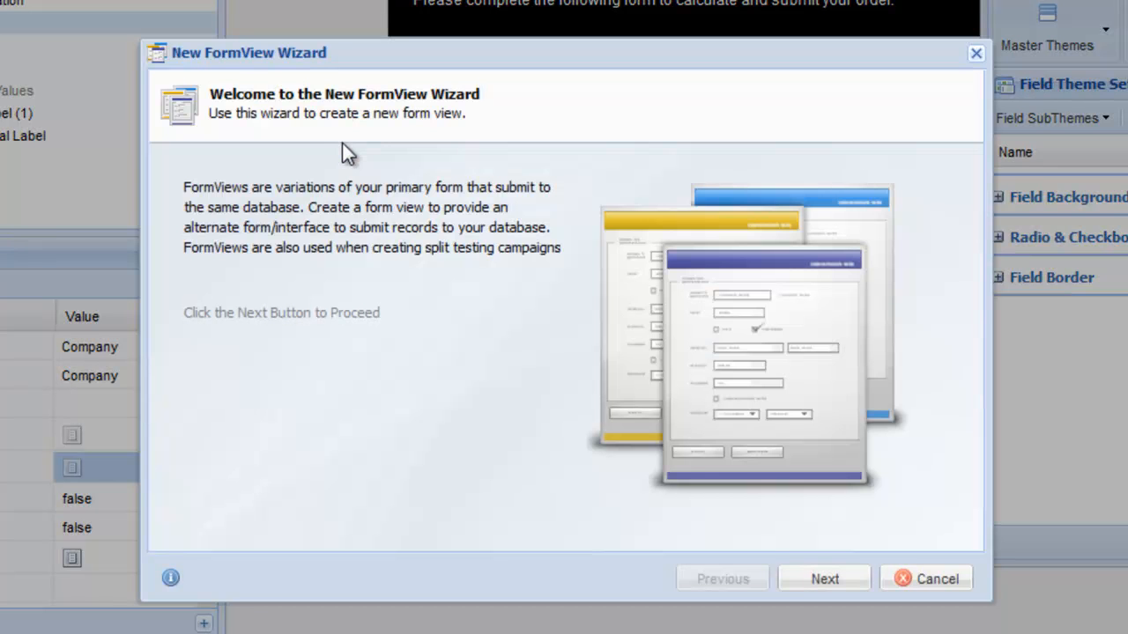
{"action": "mouse_move", "coordinate": [842, 565]}
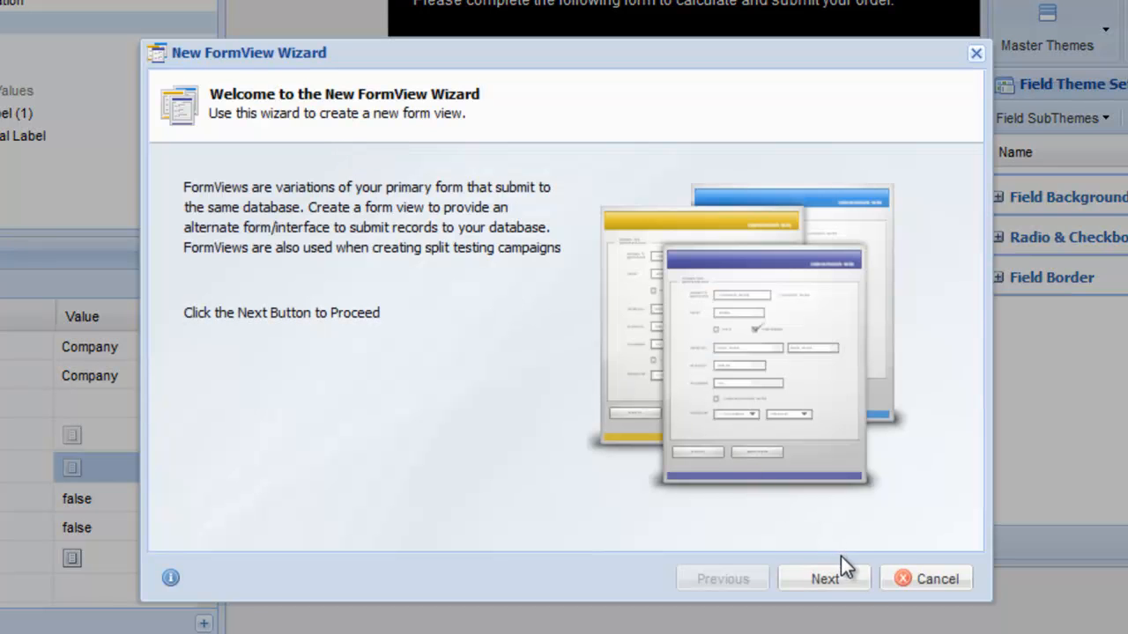
{"action": "left_click", "coordinate": [825, 578]}
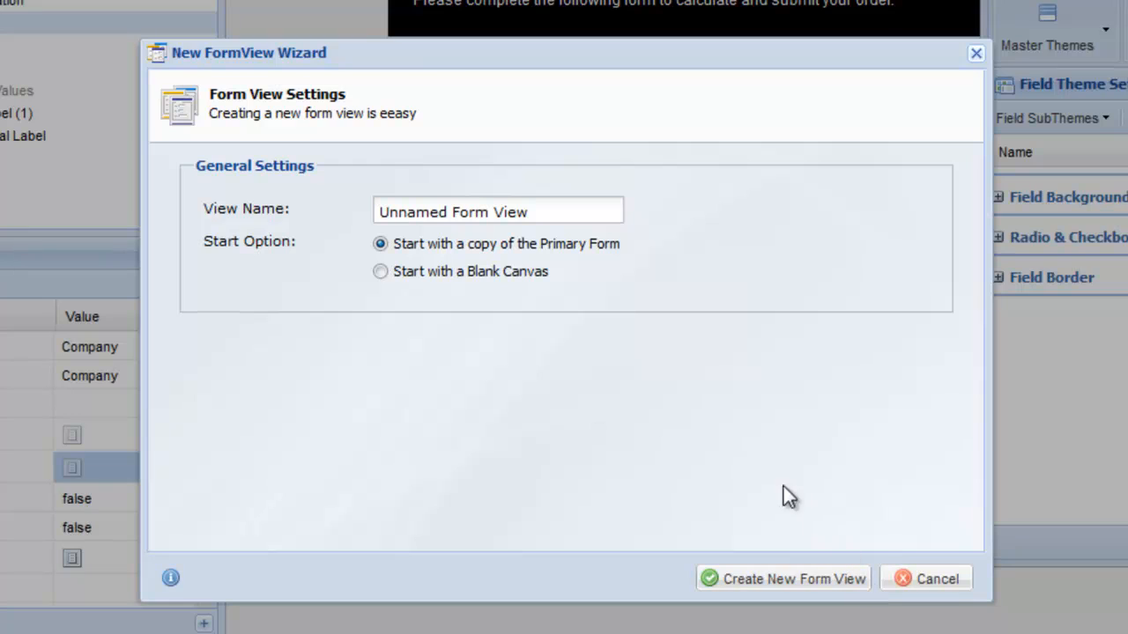
Step: Name the view 'My Workflow Form', start it from a blank canvas and create it
{"action": "type", "text": "My"}
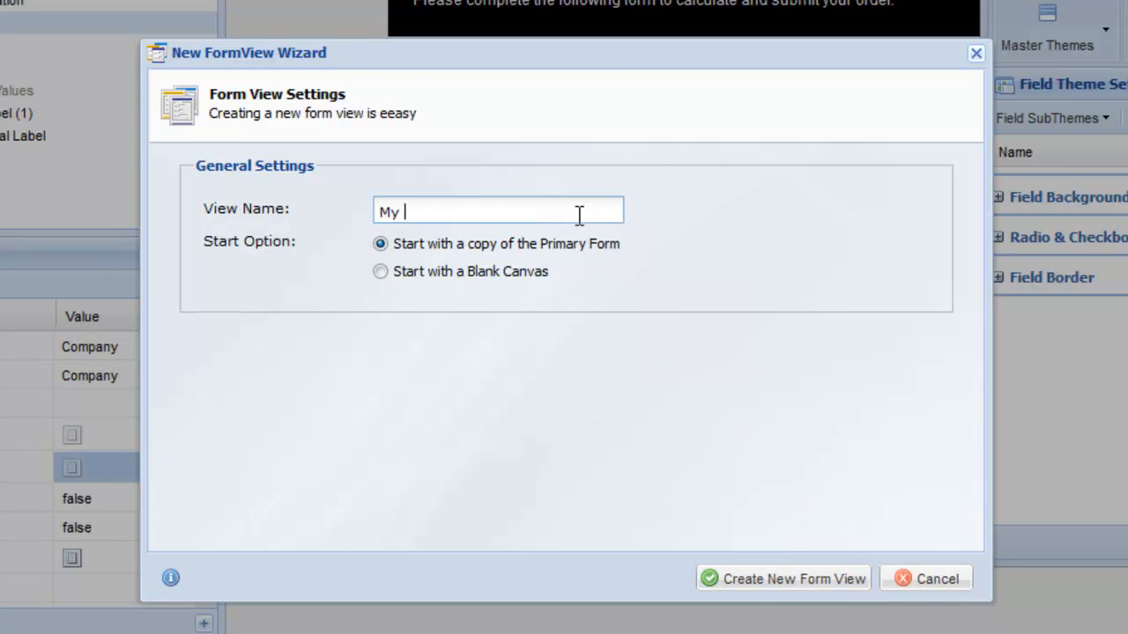
{"action": "type", "text": "Workflow Form"}
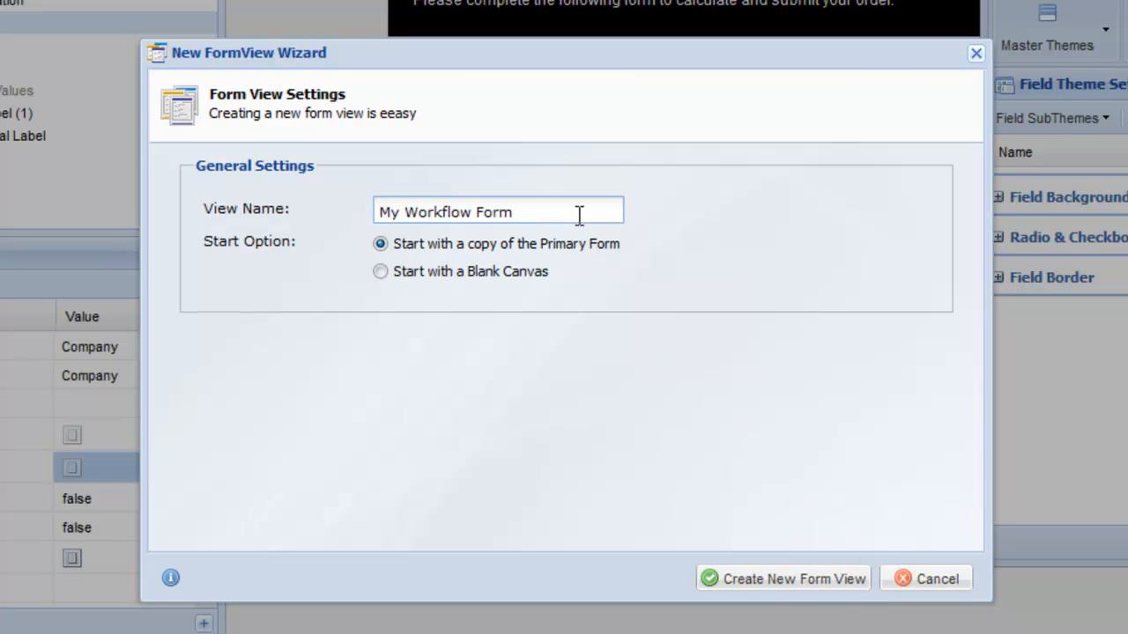
{"action": "left_click", "coordinate": [381, 272]}
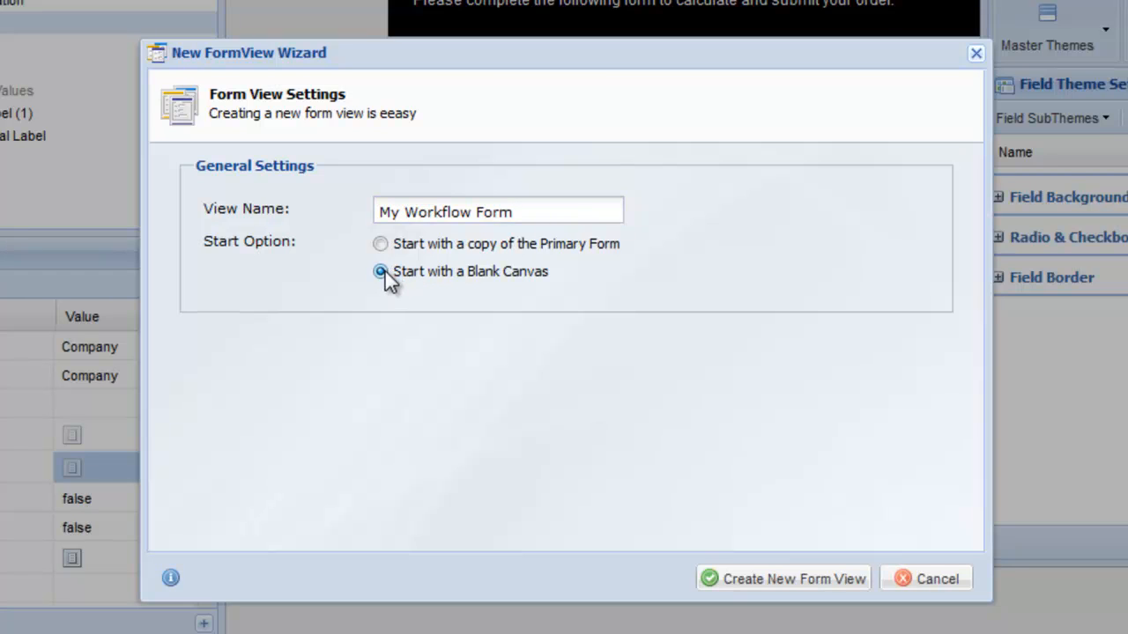
{"action": "left_click", "coordinate": [782, 578]}
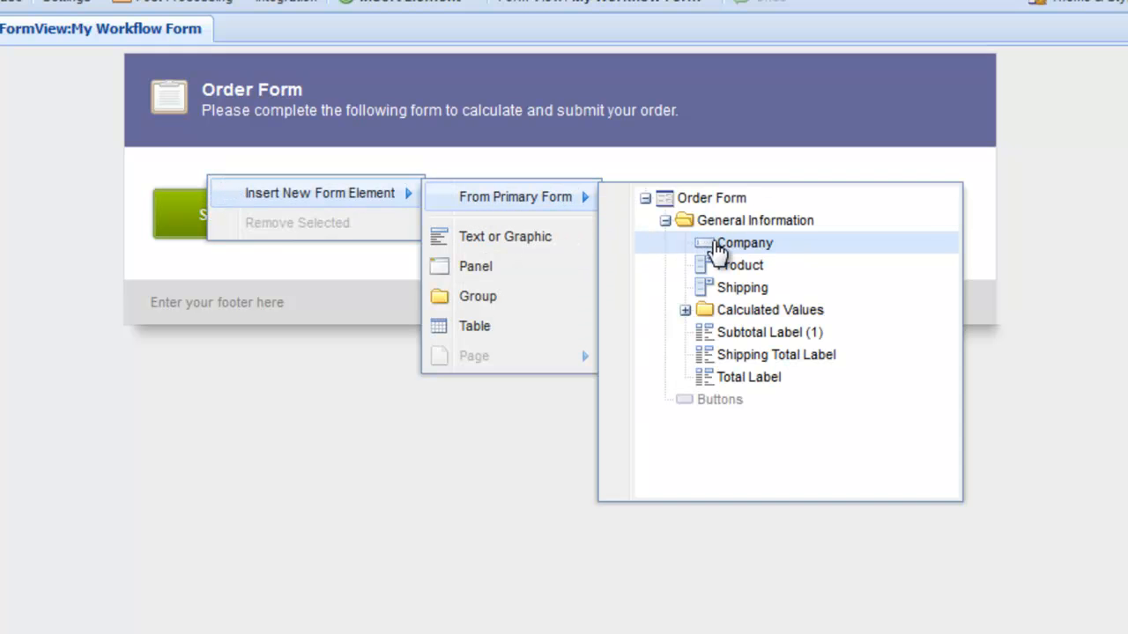
Step: Insert the Company, Select a Product and Select Shipping fields from the primary form
{"action": "left_click", "coordinate": [743, 243]}
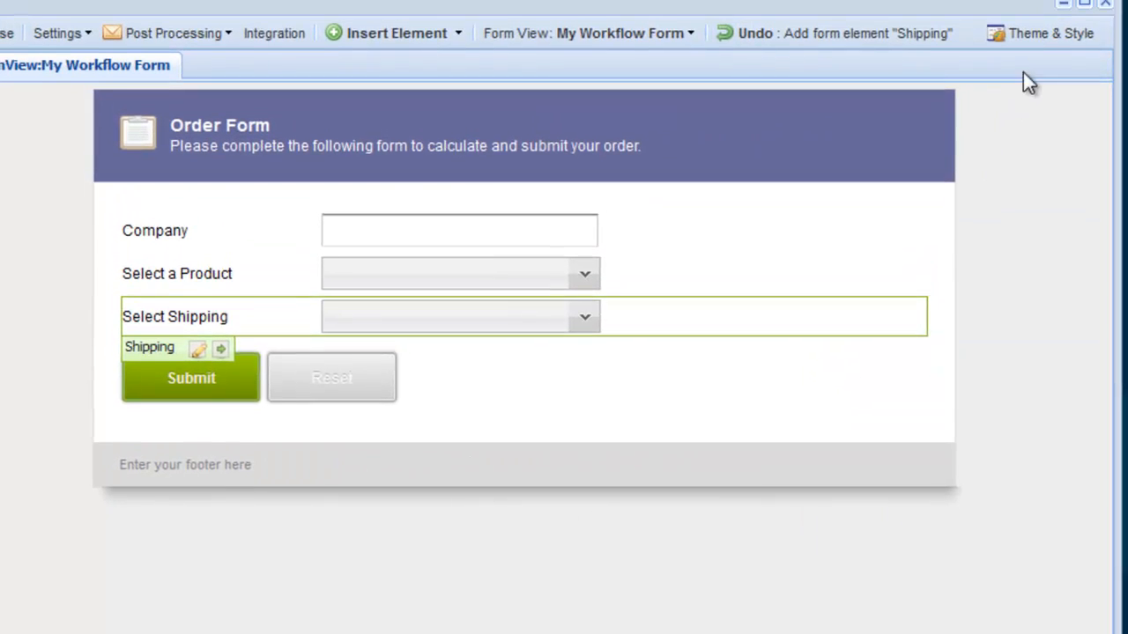
Step: Apply the Plain page layout preset to My Workflow Form
{"action": "left_click", "coordinate": [1039, 32]}
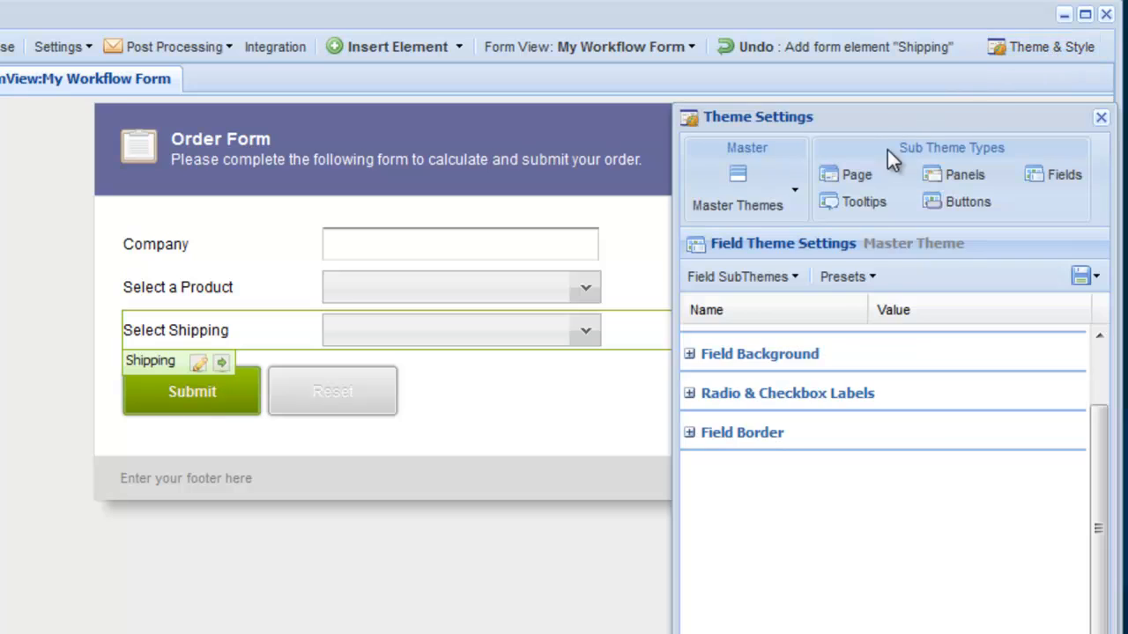
{"action": "left_click", "coordinate": [856, 174]}
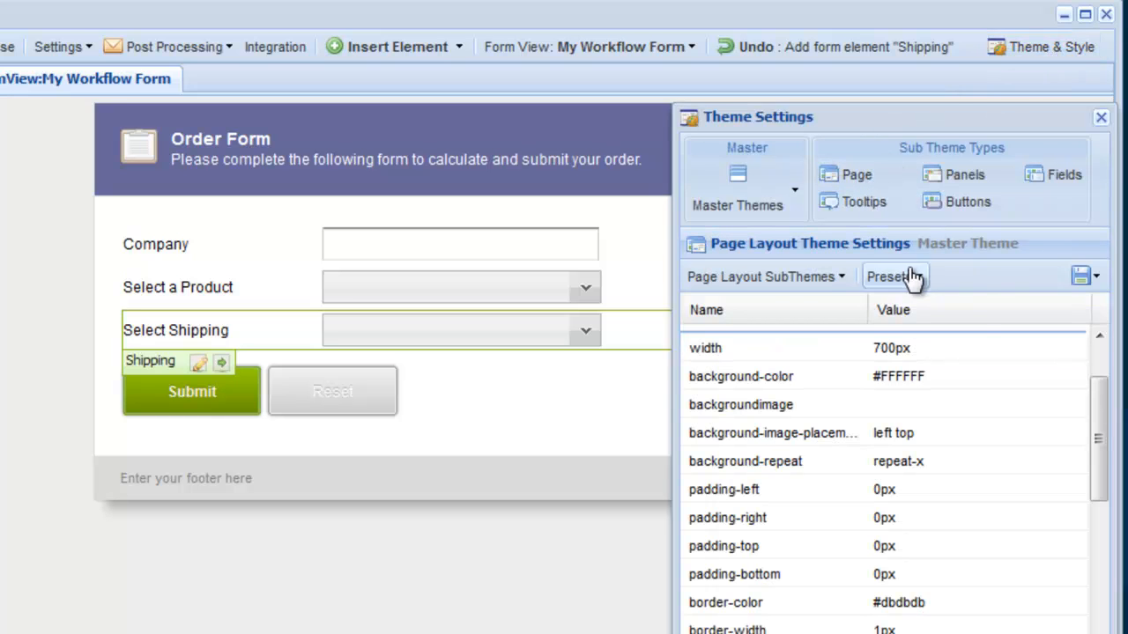
{"action": "left_click", "coordinate": [895, 275]}
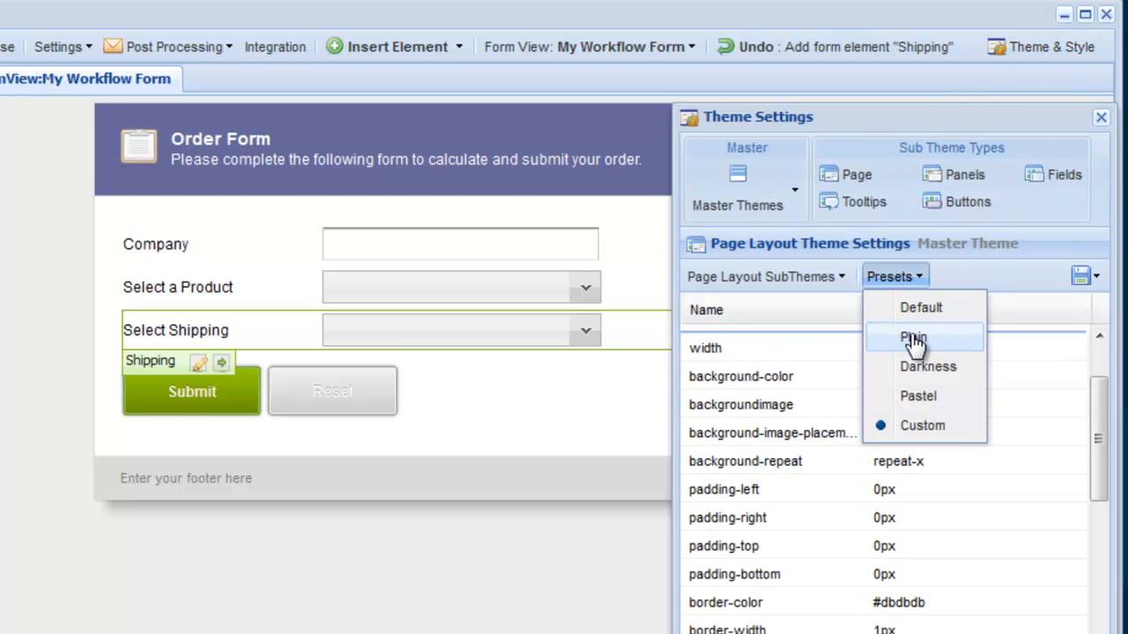
{"action": "left_click", "coordinate": [913, 339]}
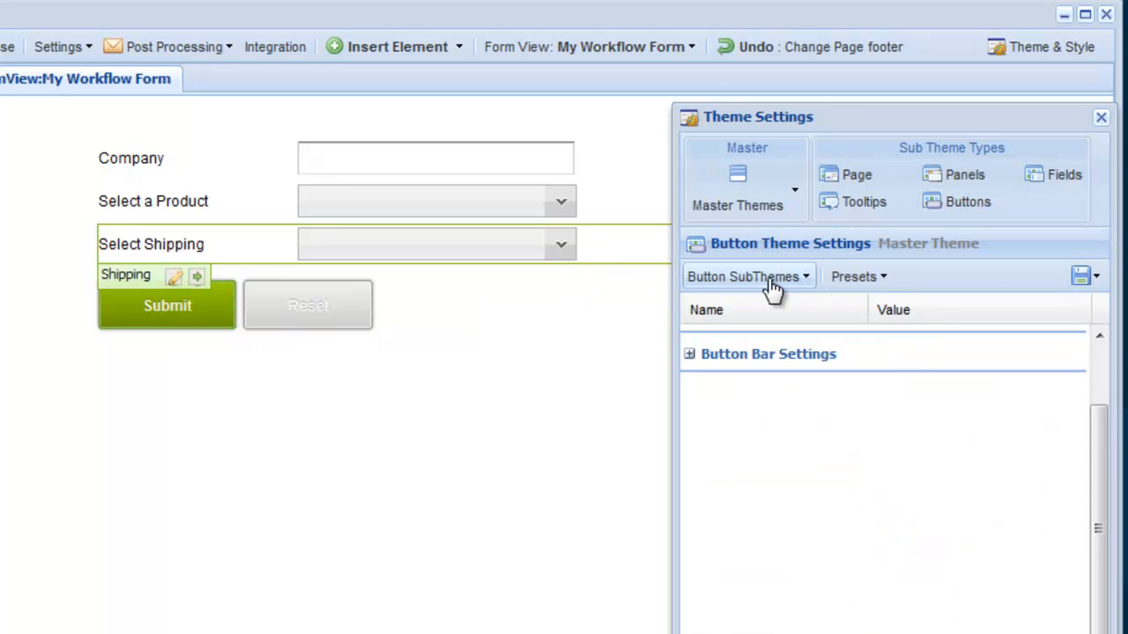
Step: Give My Workflow Form's buttons the Workflow Buttons sub-theme
{"action": "left_click", "coordinate": [748, 274]}
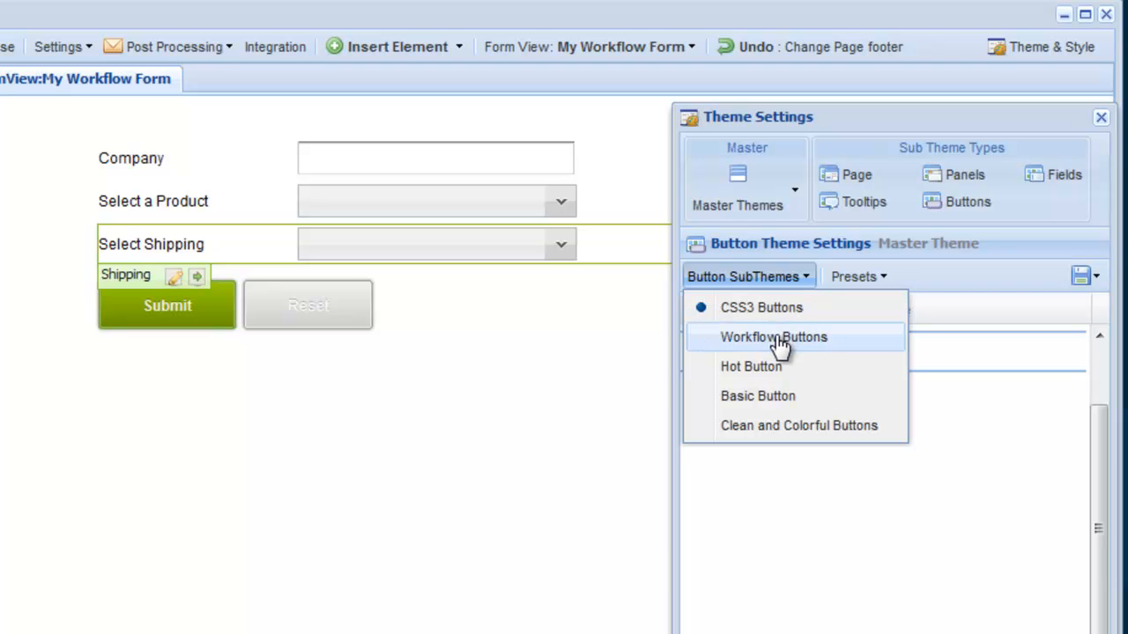
{"action": "left_click", "coordinate": [774, 336]}
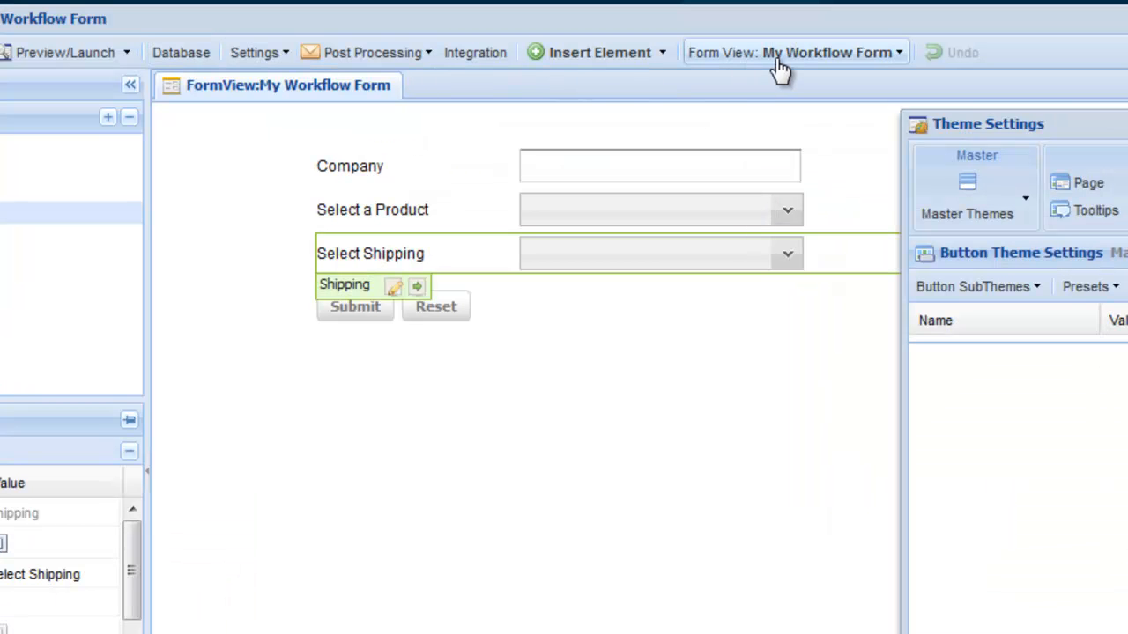
{"action": "left_click", "coordinate": [793, 53]}
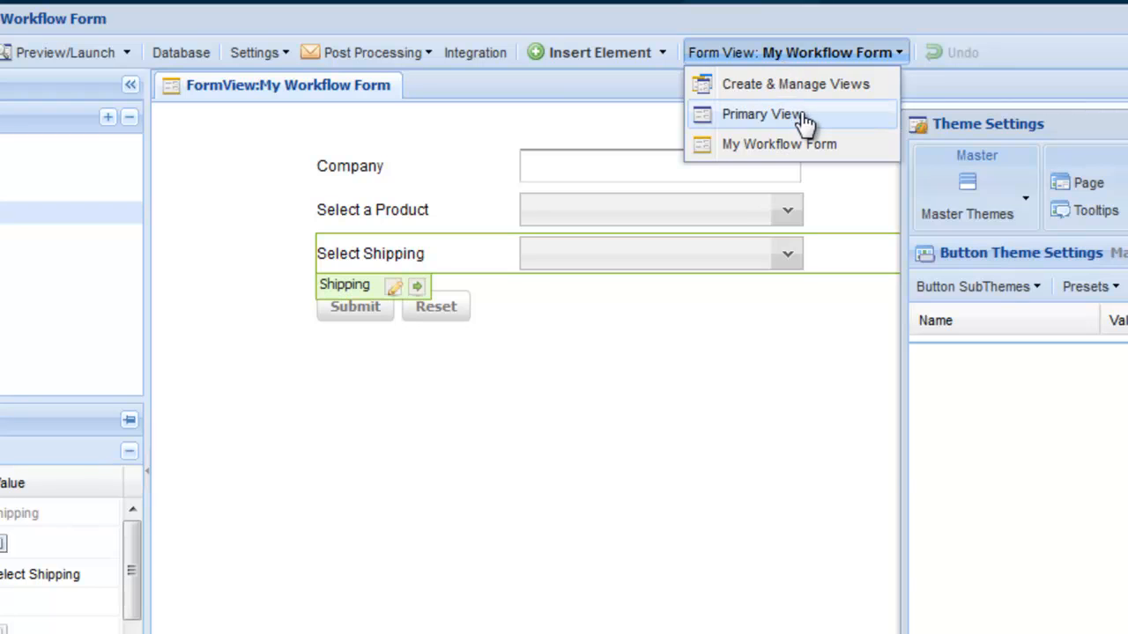
{"action": "left_click", "coordinate": [763, 113]}
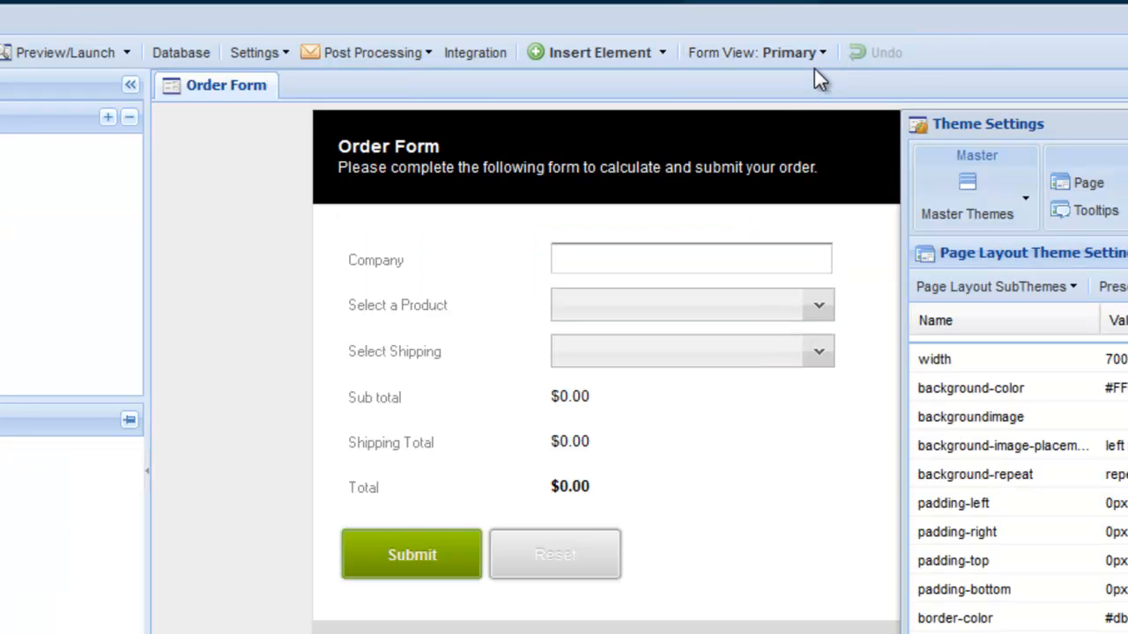
{"action": "left_click", "coordinate": [754, 53]}
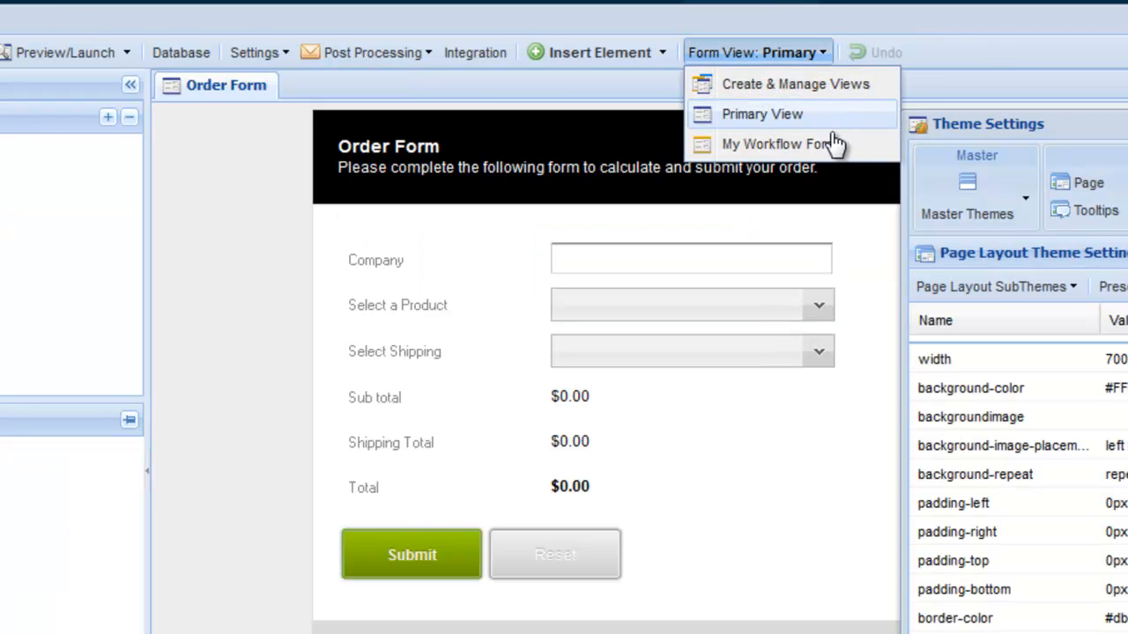
{"action": "left_click", "coordinate": [773, 144]}
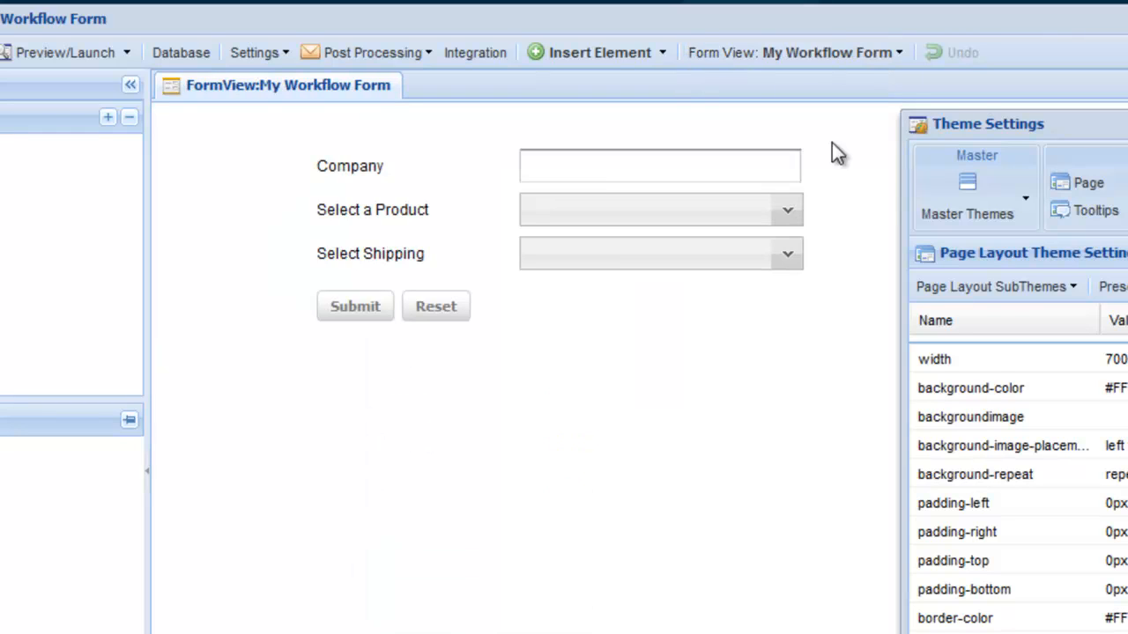